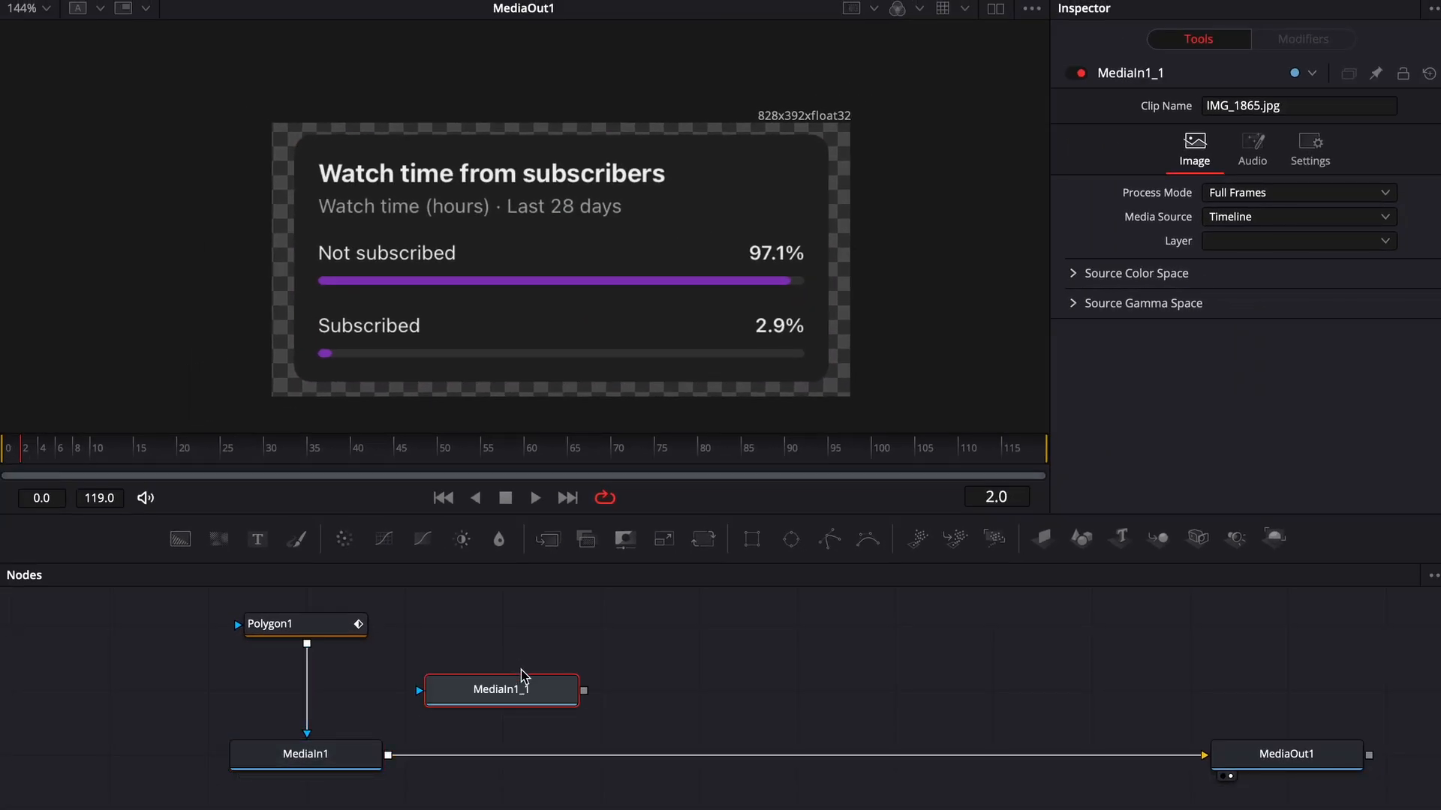
# Draw the Polygon2 mask outline over the copied MediaIn1_1 graphic
pyautogui.moveTo(501, 689); pyautogui.dragTo(597, 624)
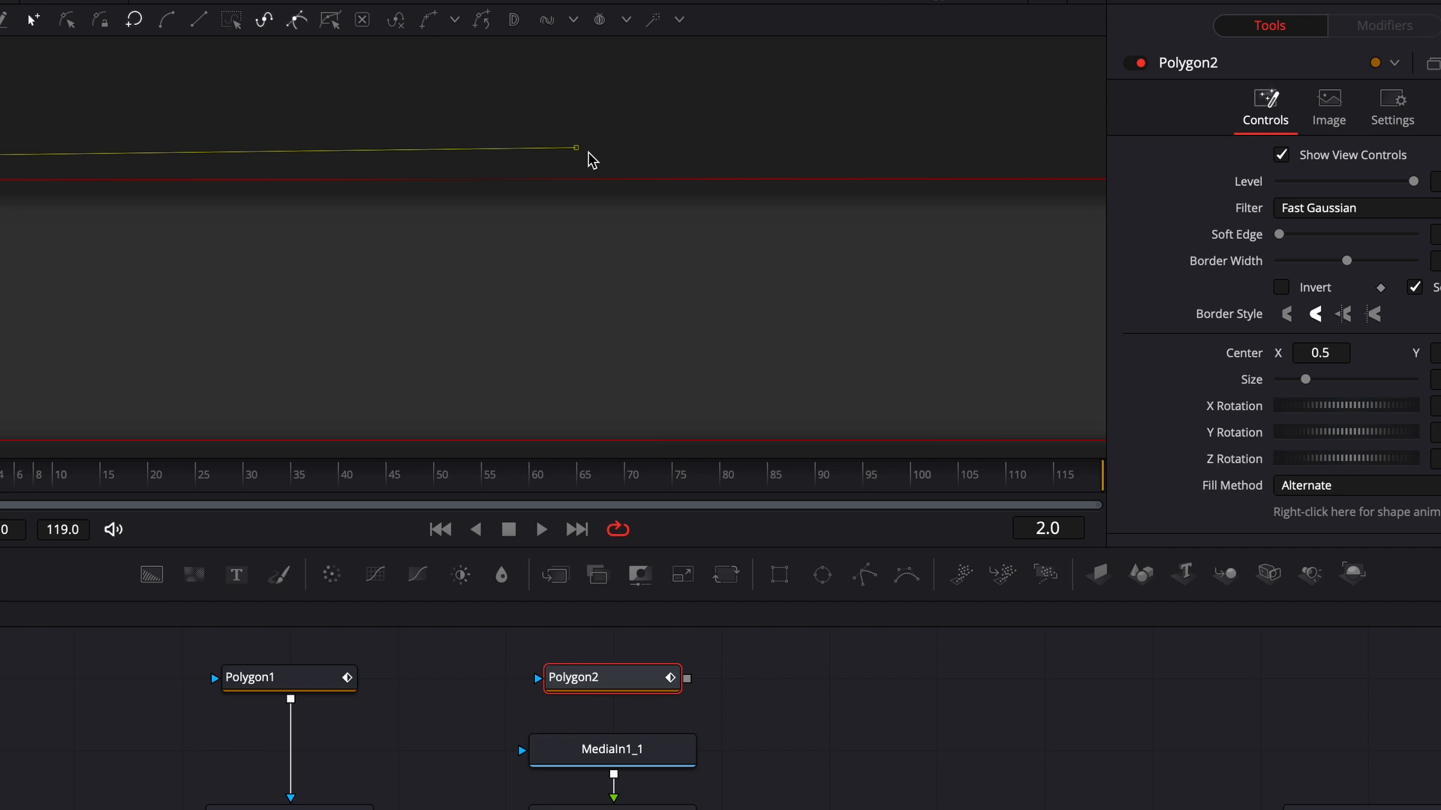
pyautogui.click(598, 674)
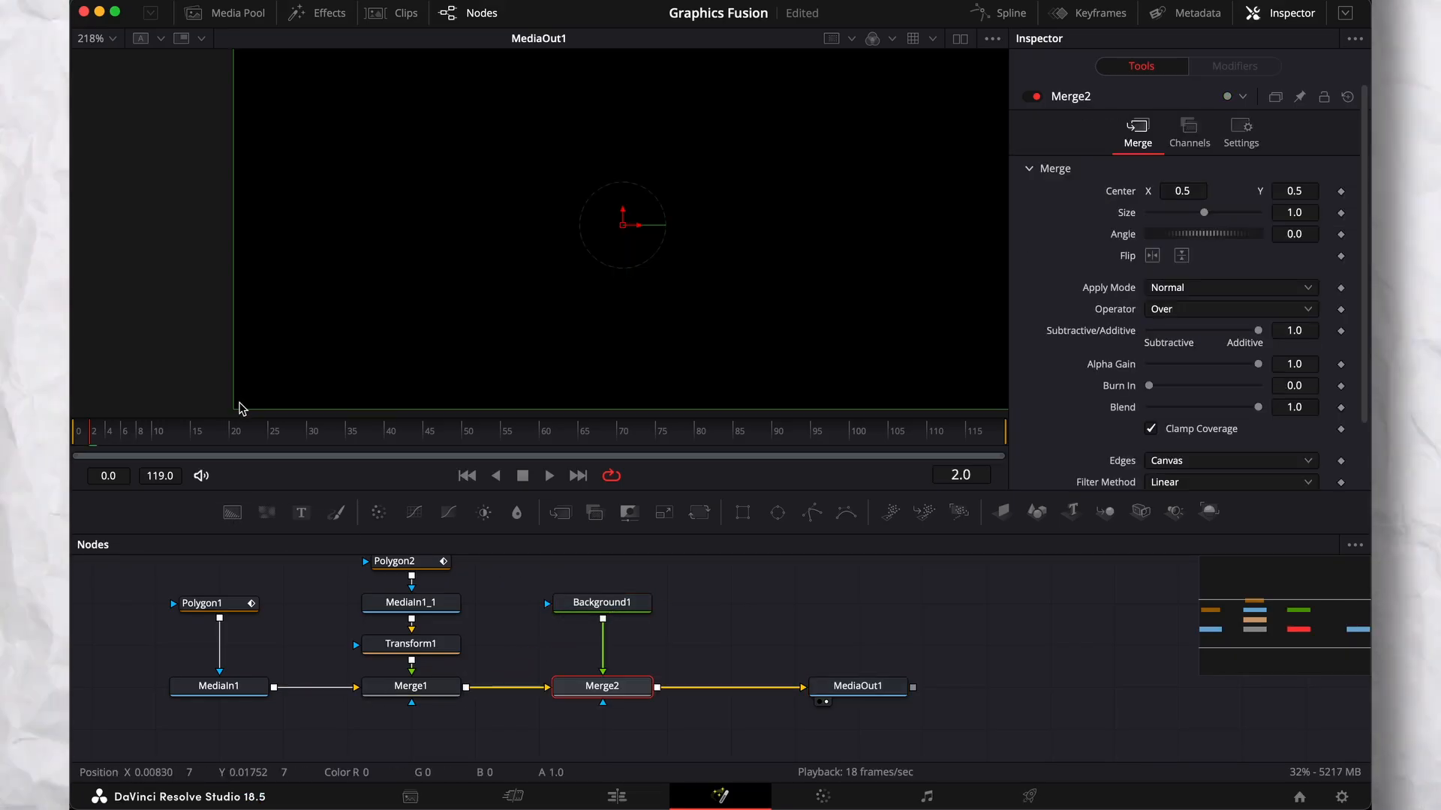
# Recolour Background1_1 to cover the old percentage and style the 3% label as Open Sans Semibold, resized
pyautogui.click(601, 604)
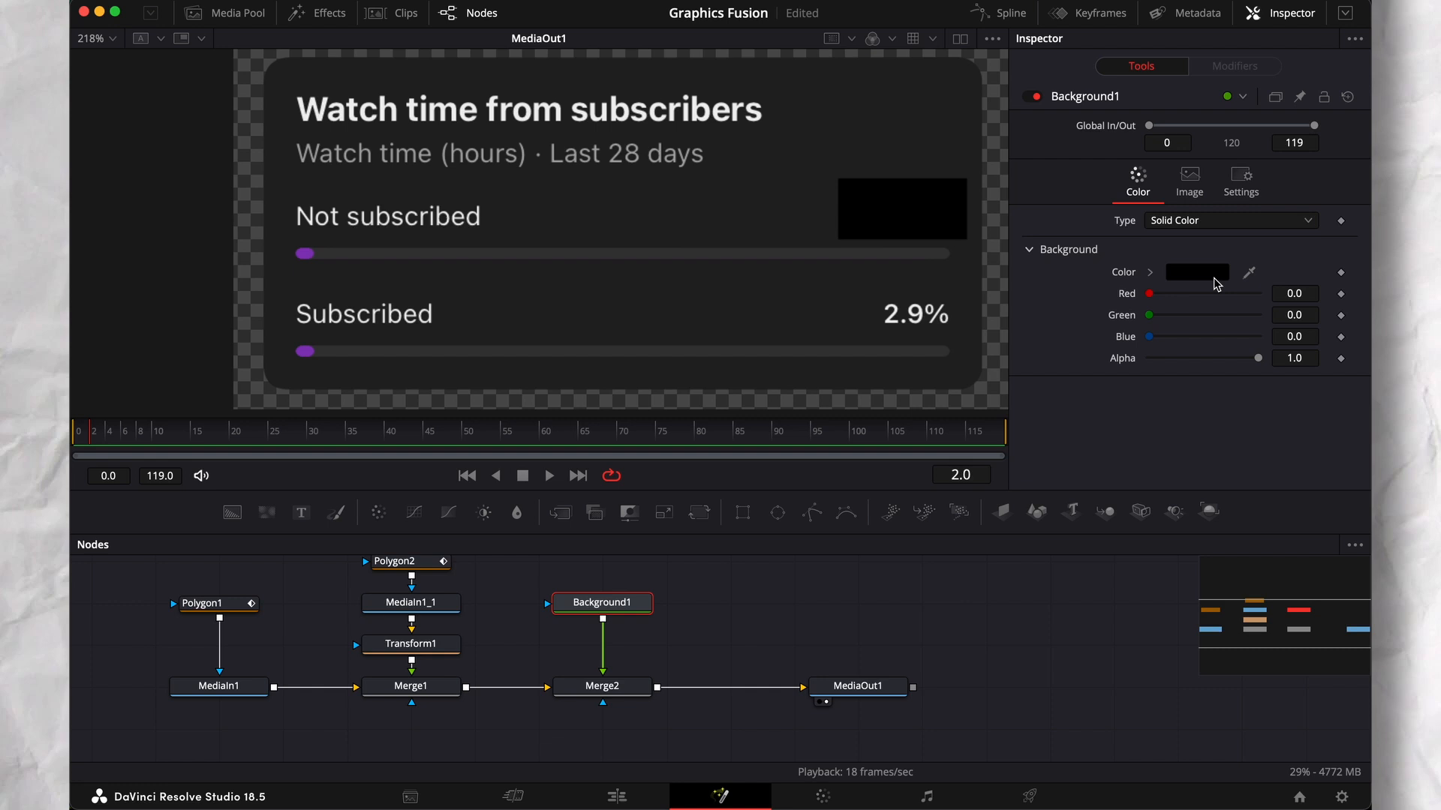
pyautogui.click(1196, 272)
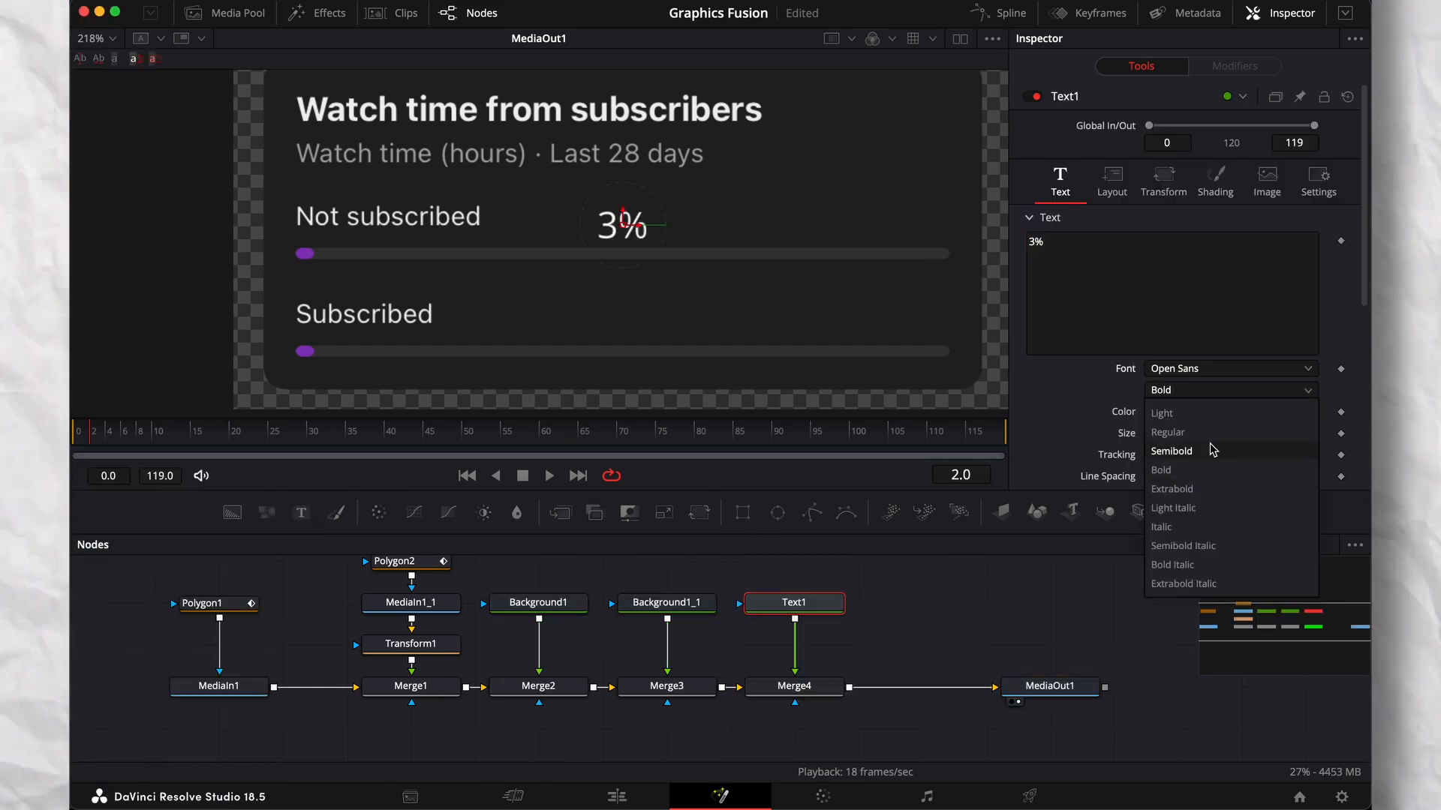
pyautogui.click(1172, 450)
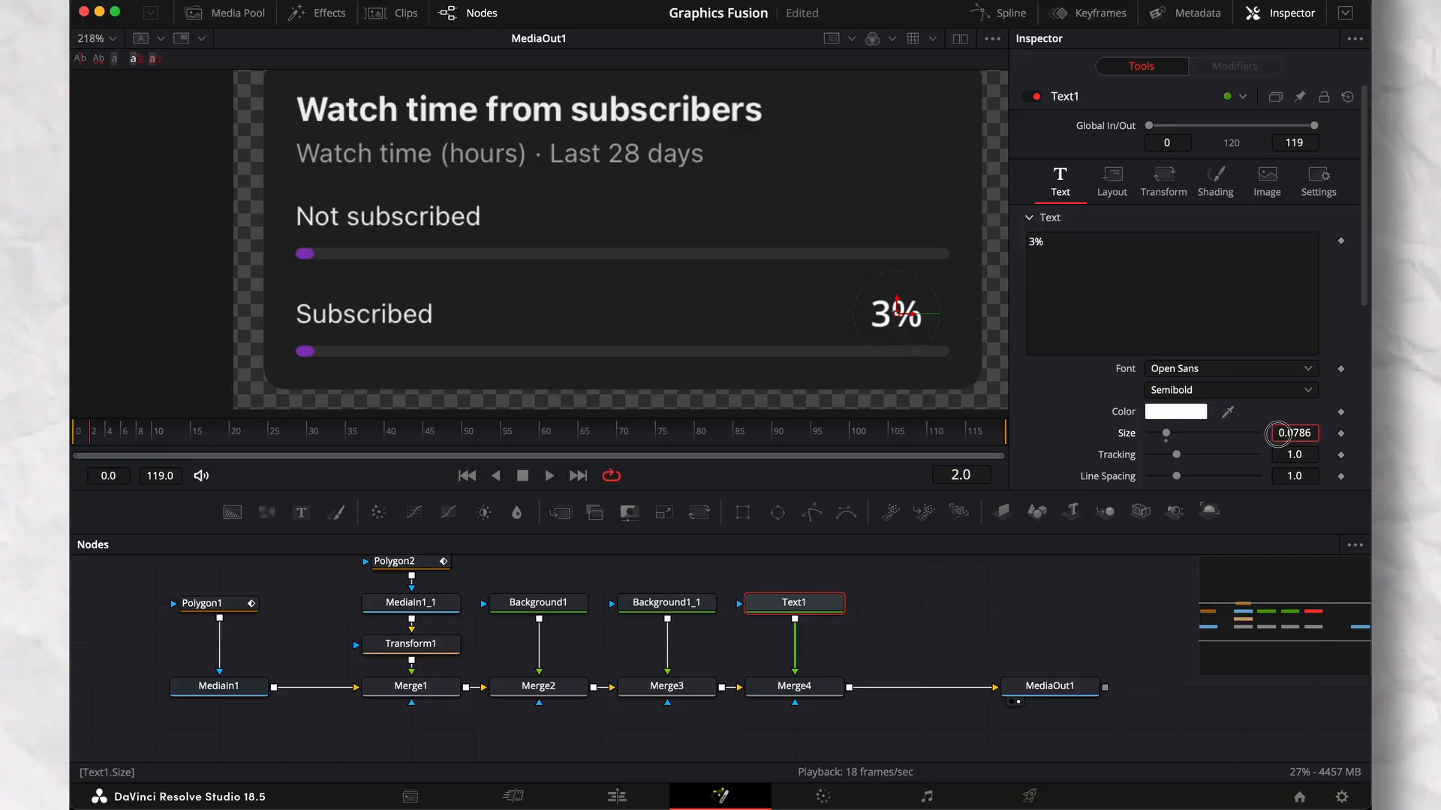
pyautogui.click(1051, 686)
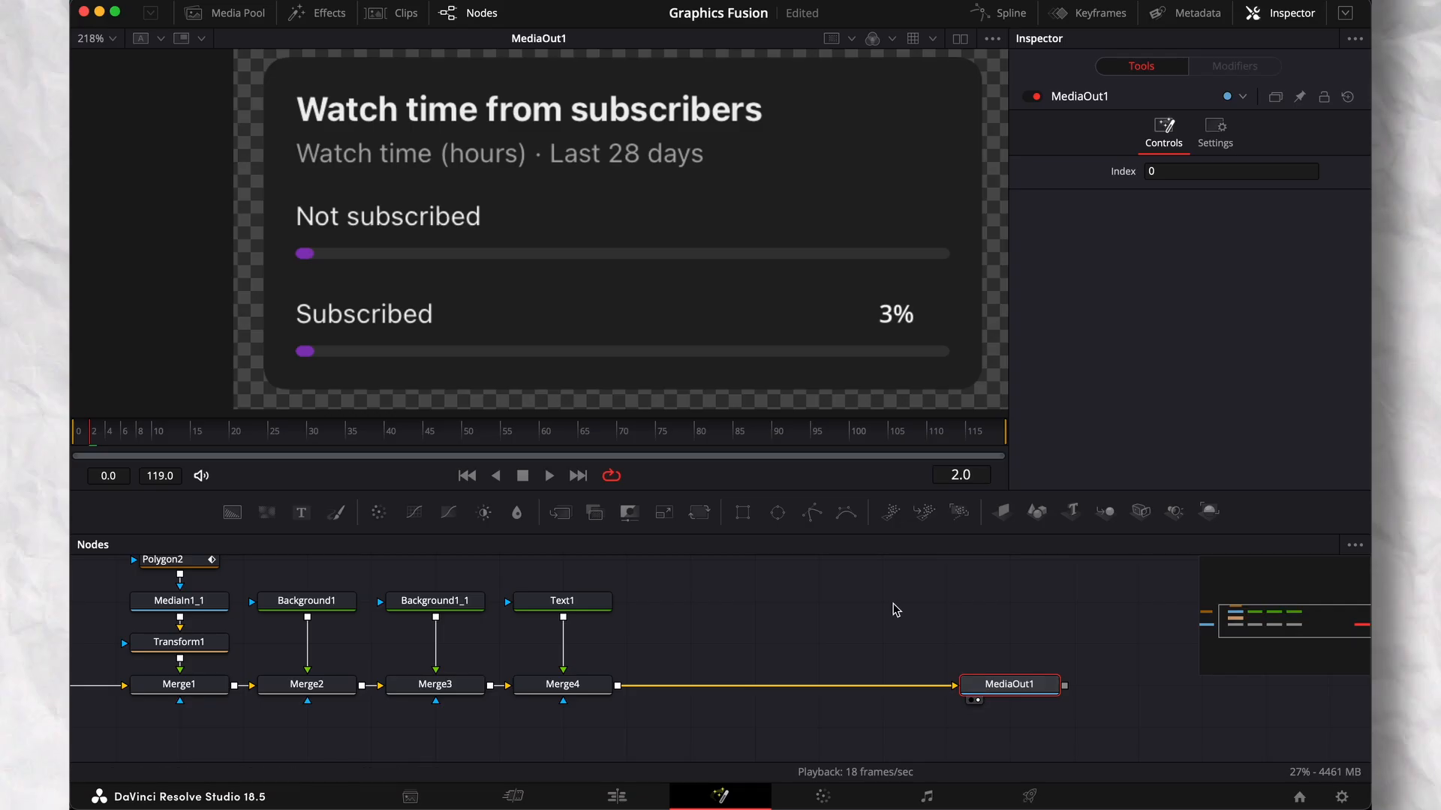
# Rename the new BSpline node to 'Line'
pyautogui.rightClick(735, 601)
pyautogui.write('Line')
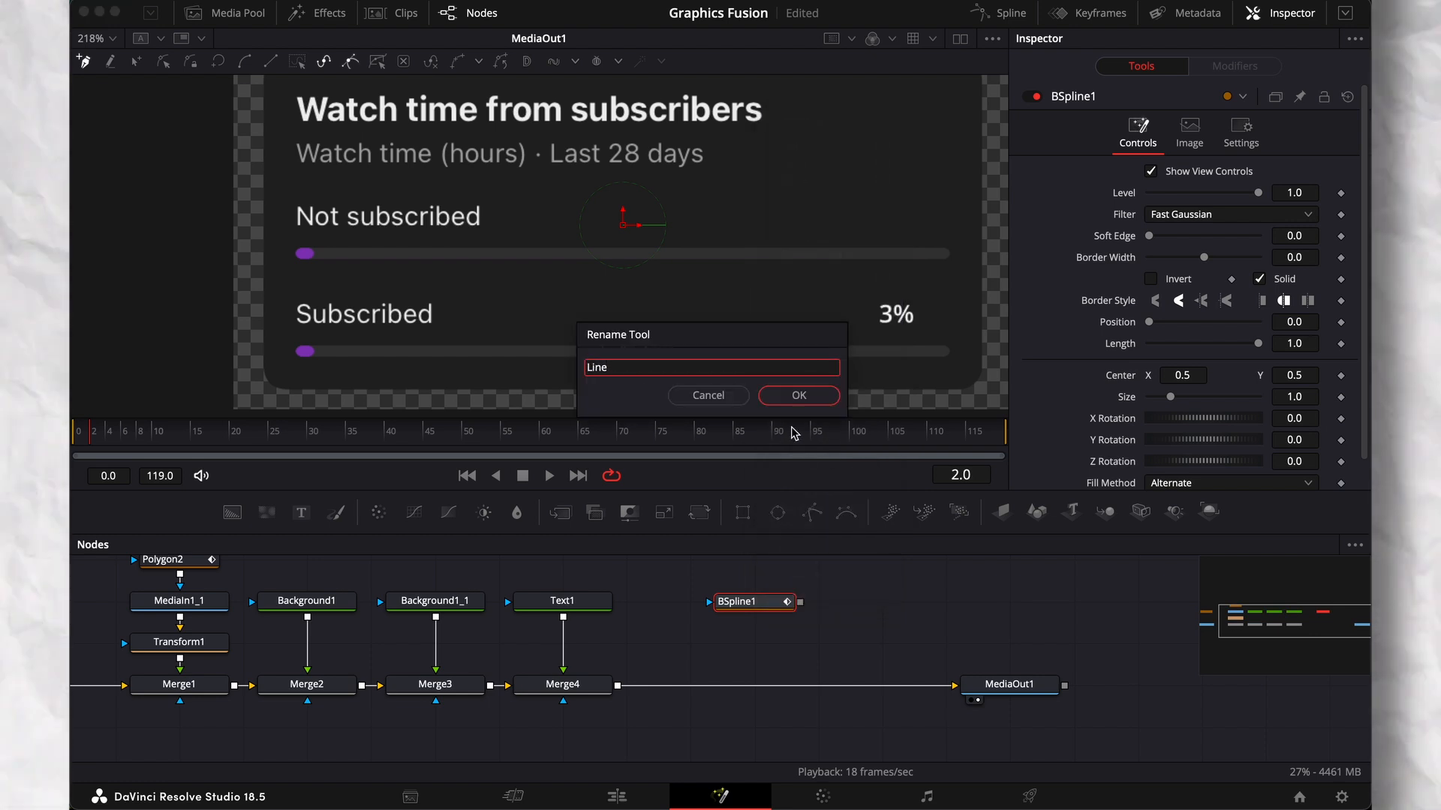
pyautogui.click(796, 395)
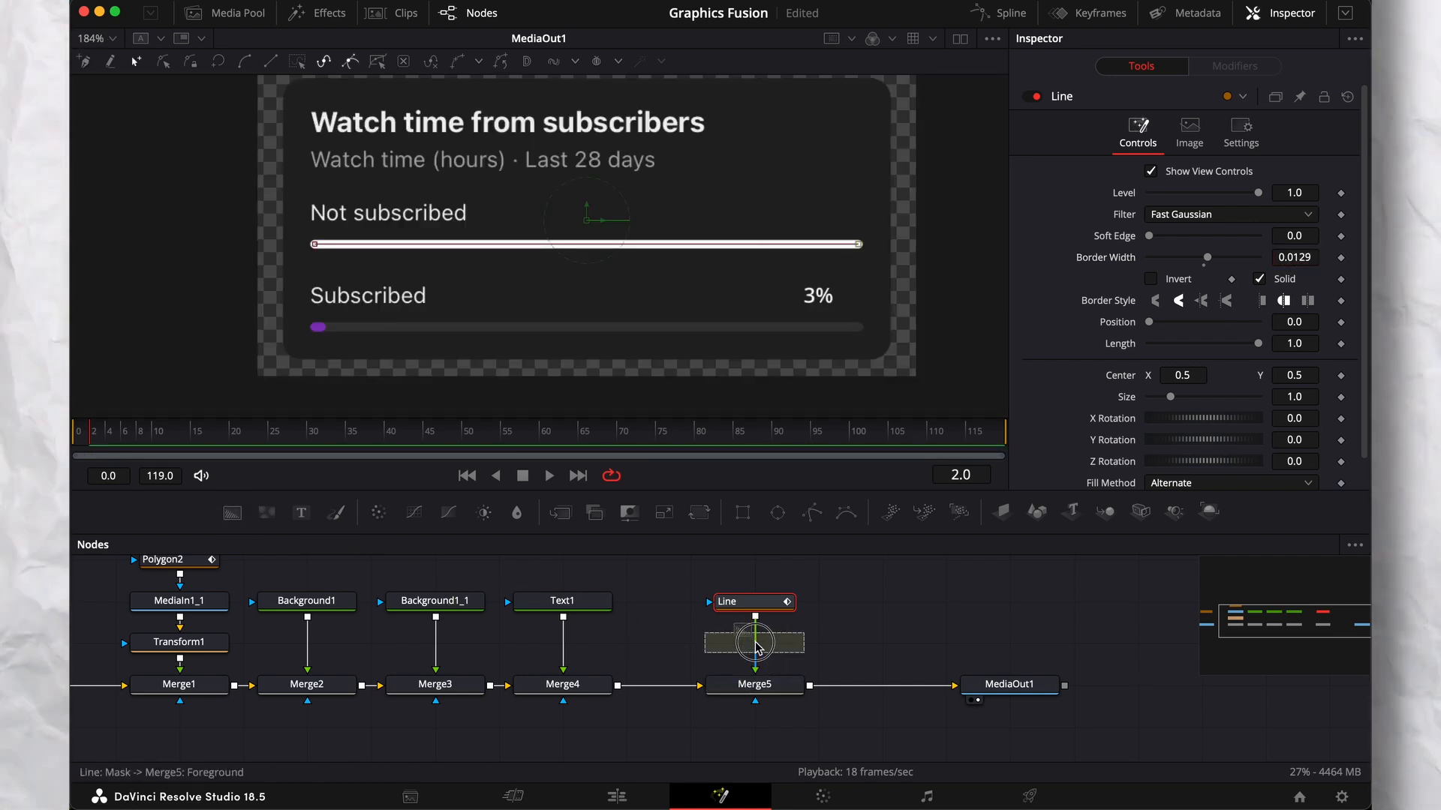
# Set Background2, masked by Line, to a purple colour for the Not subscribed bar
pyautogui.click(754, 642)
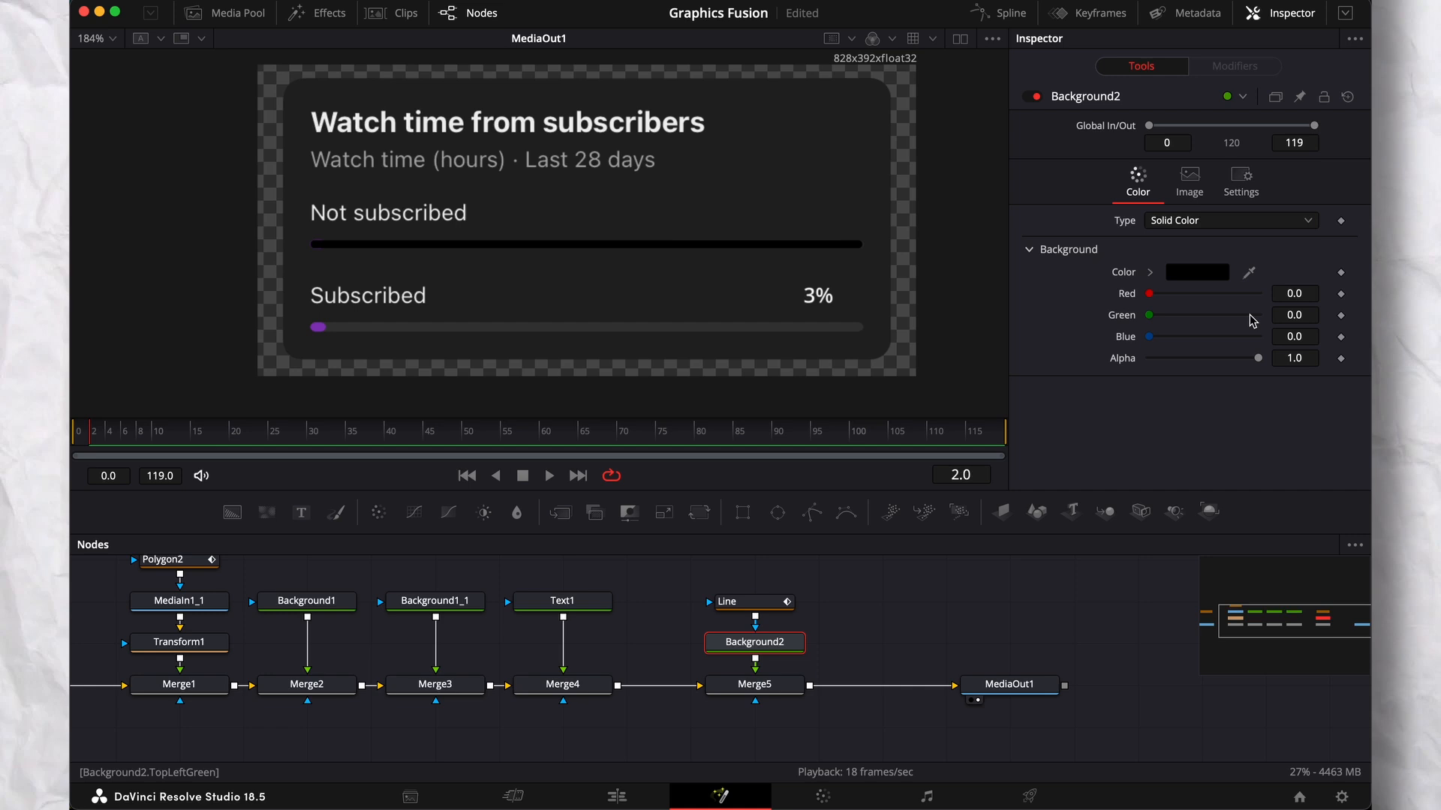
pyautogui.click(1196, 272)
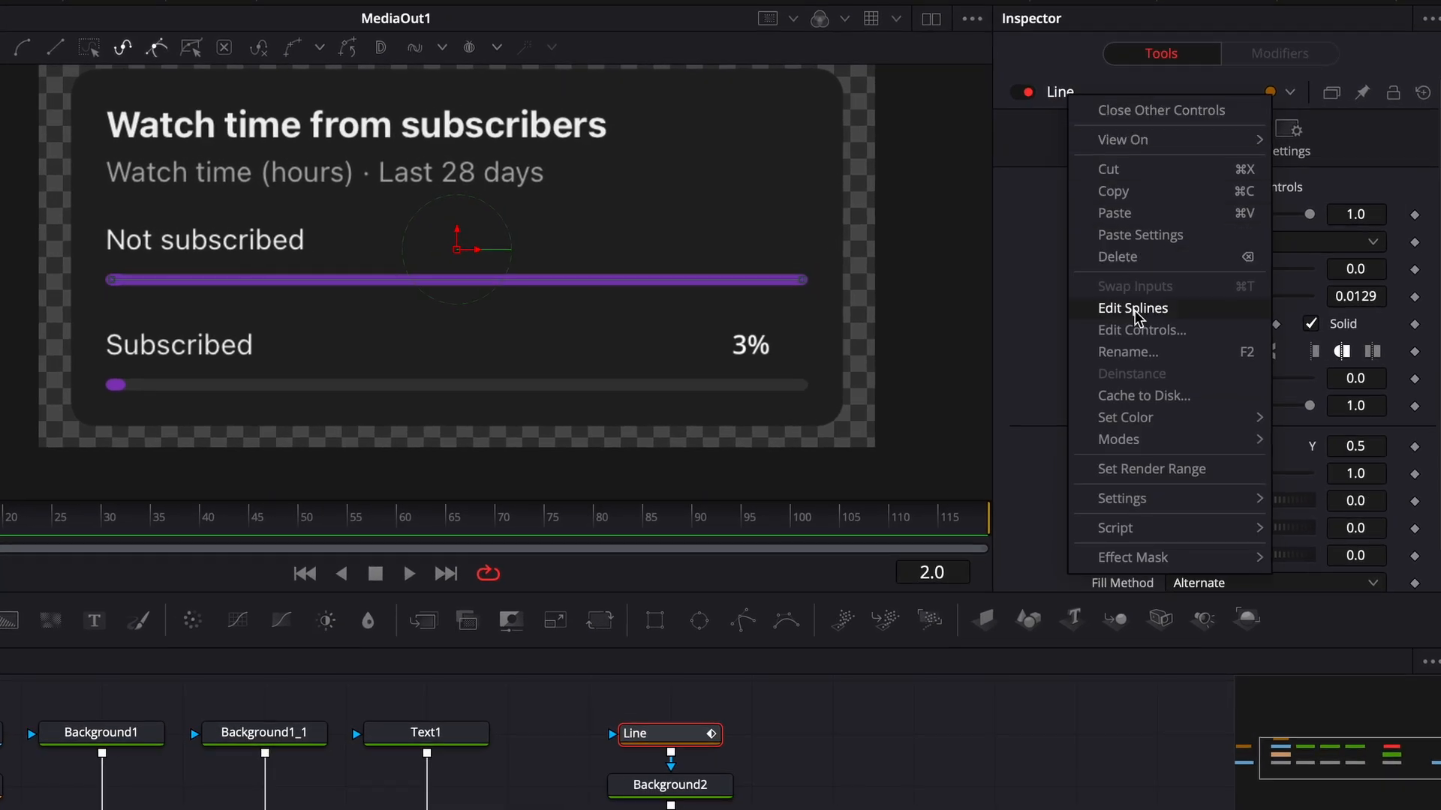
# Add a Number control to Line via Edit Controls with range 0 to 100
pyautogui.click(1144, 330)
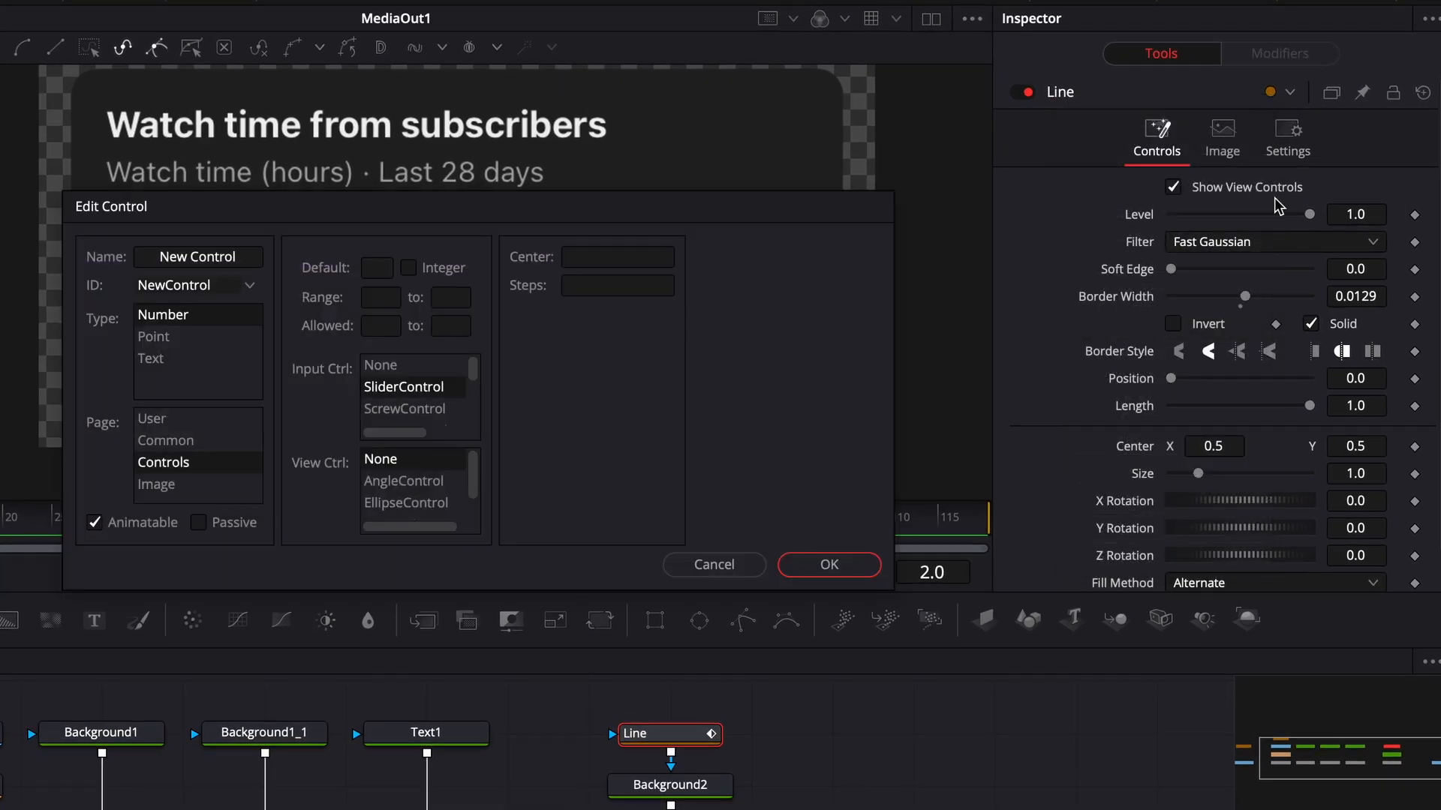
pyautogui.moveTo(1182, 280)
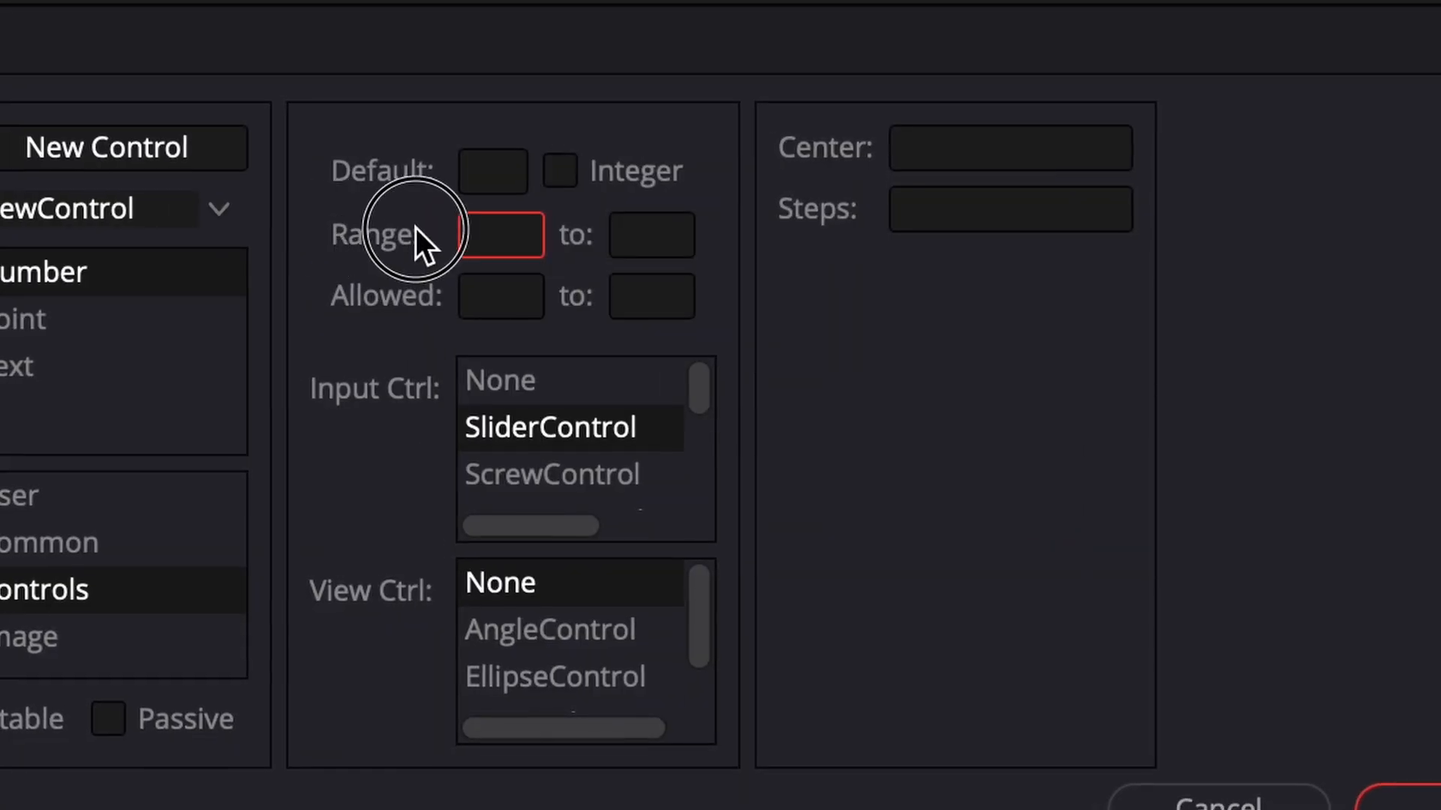
pyautogui.write('0')
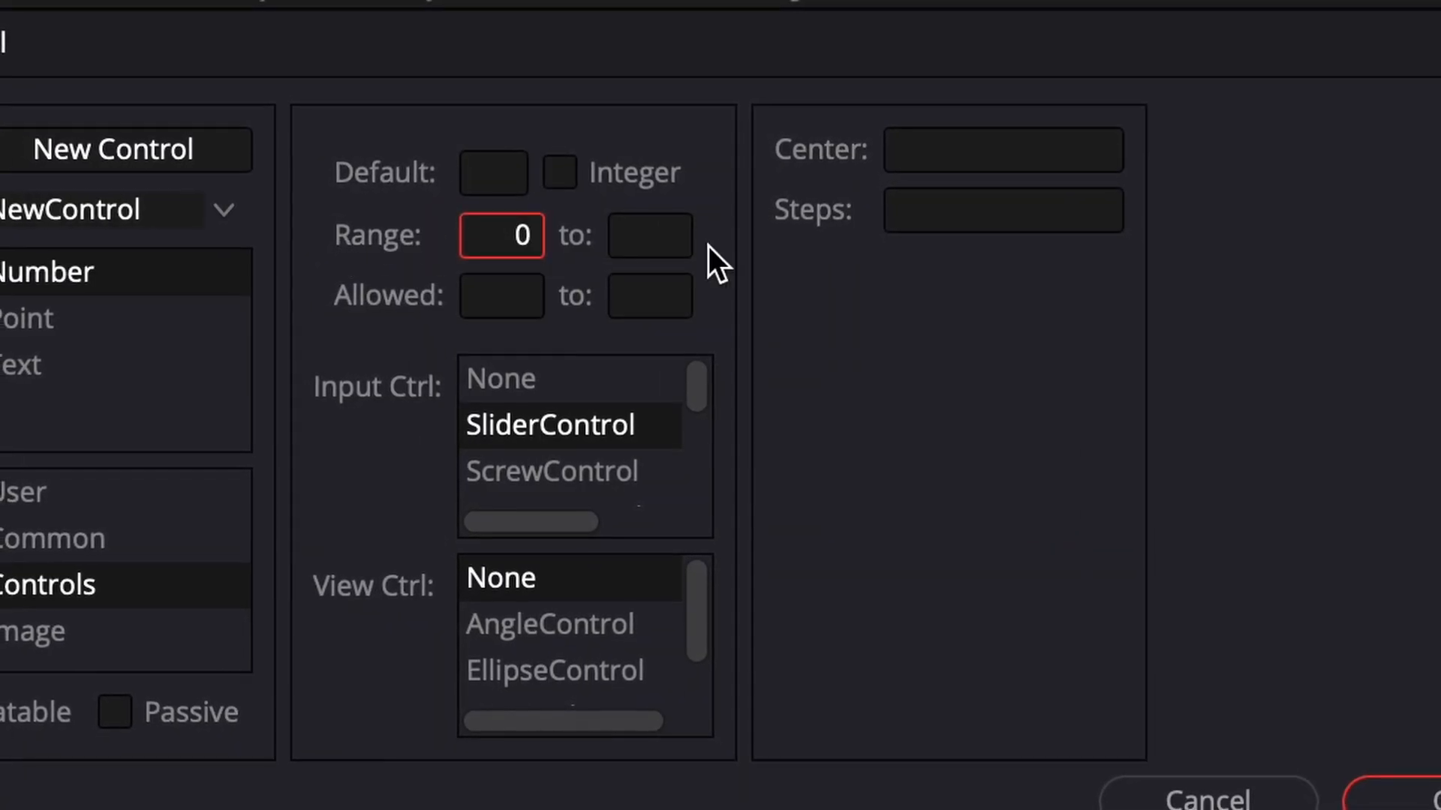
pyautogui.write('100')
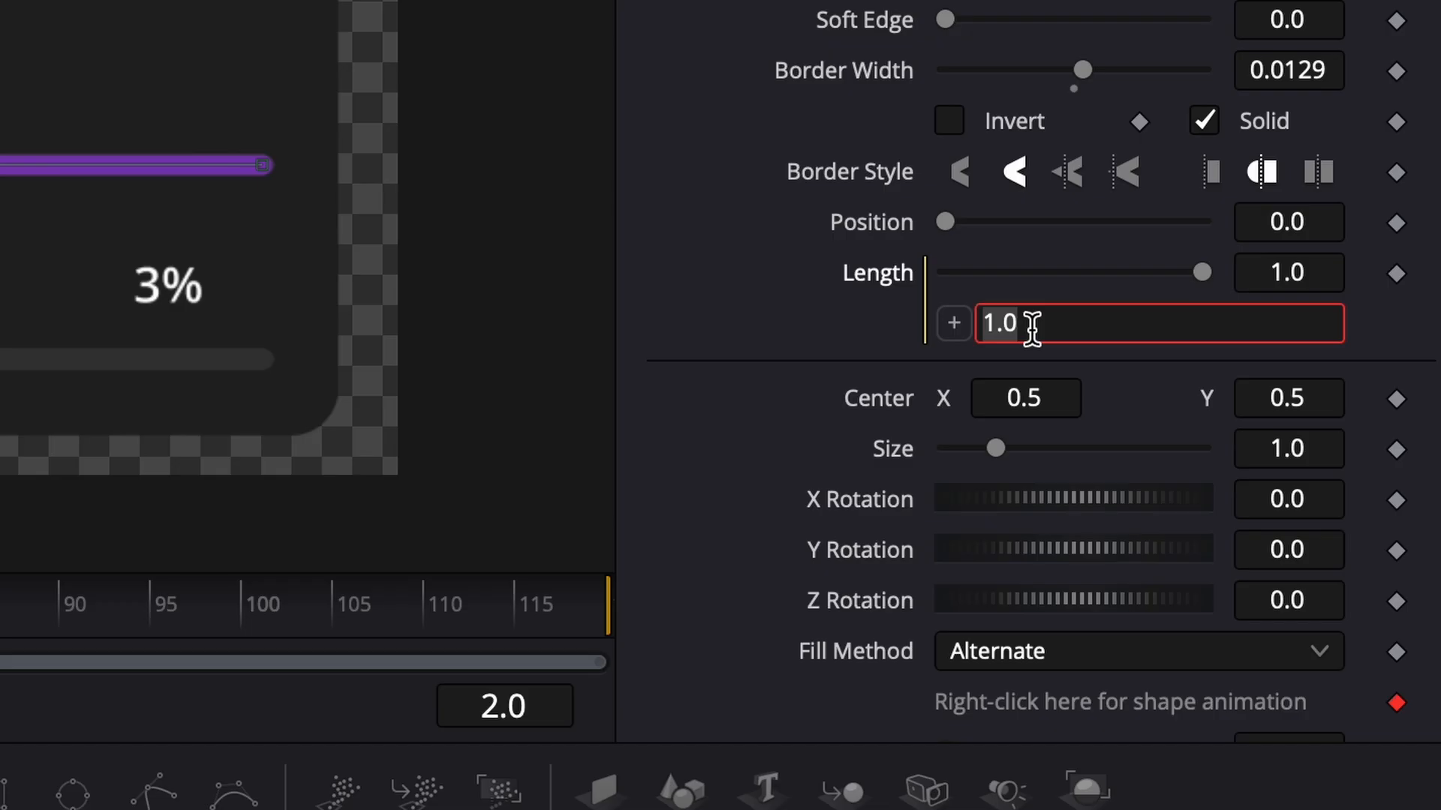
# Set Length's expression to Line.NewControl/100
pyautogui.write('Line.')
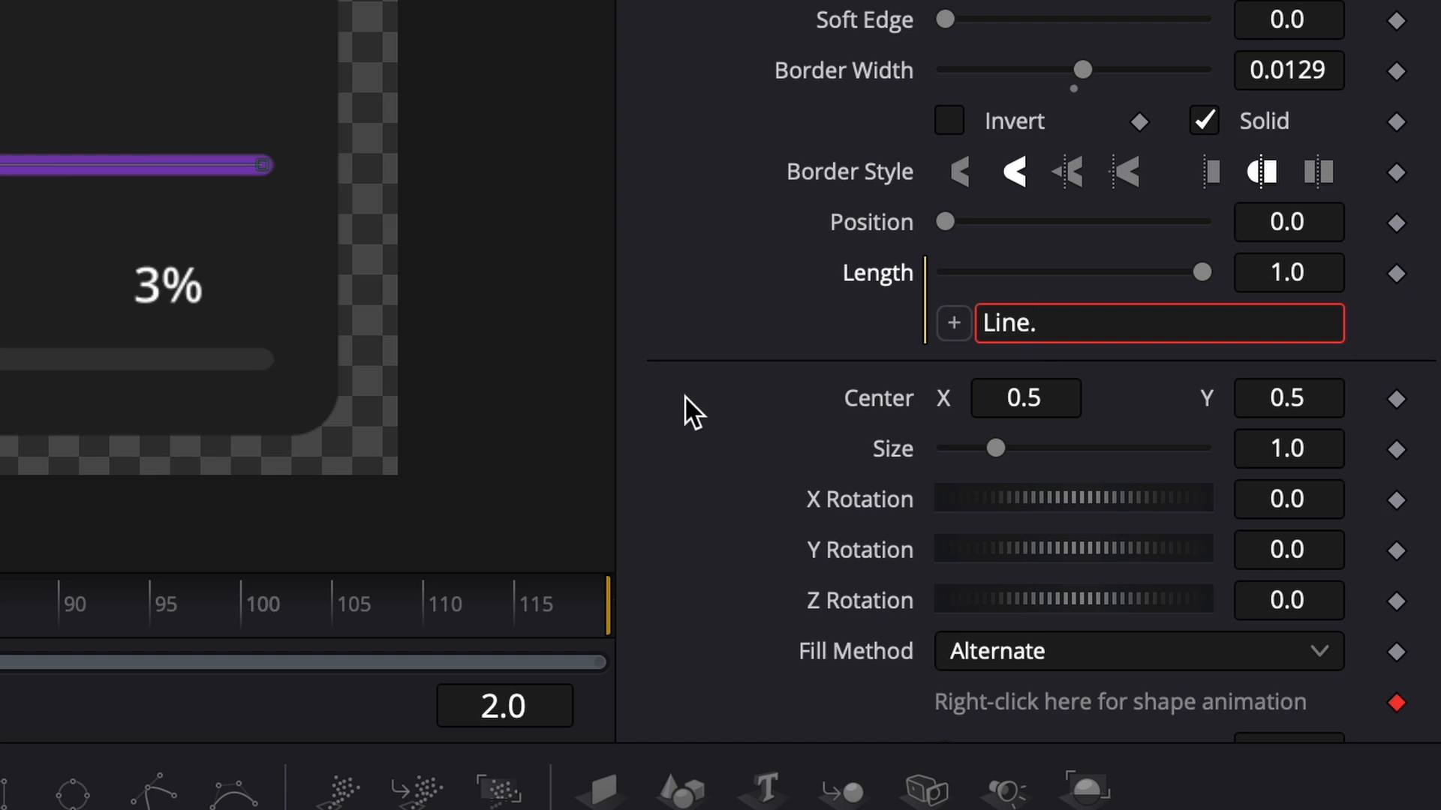
pyautogui.write('NewControl/100')
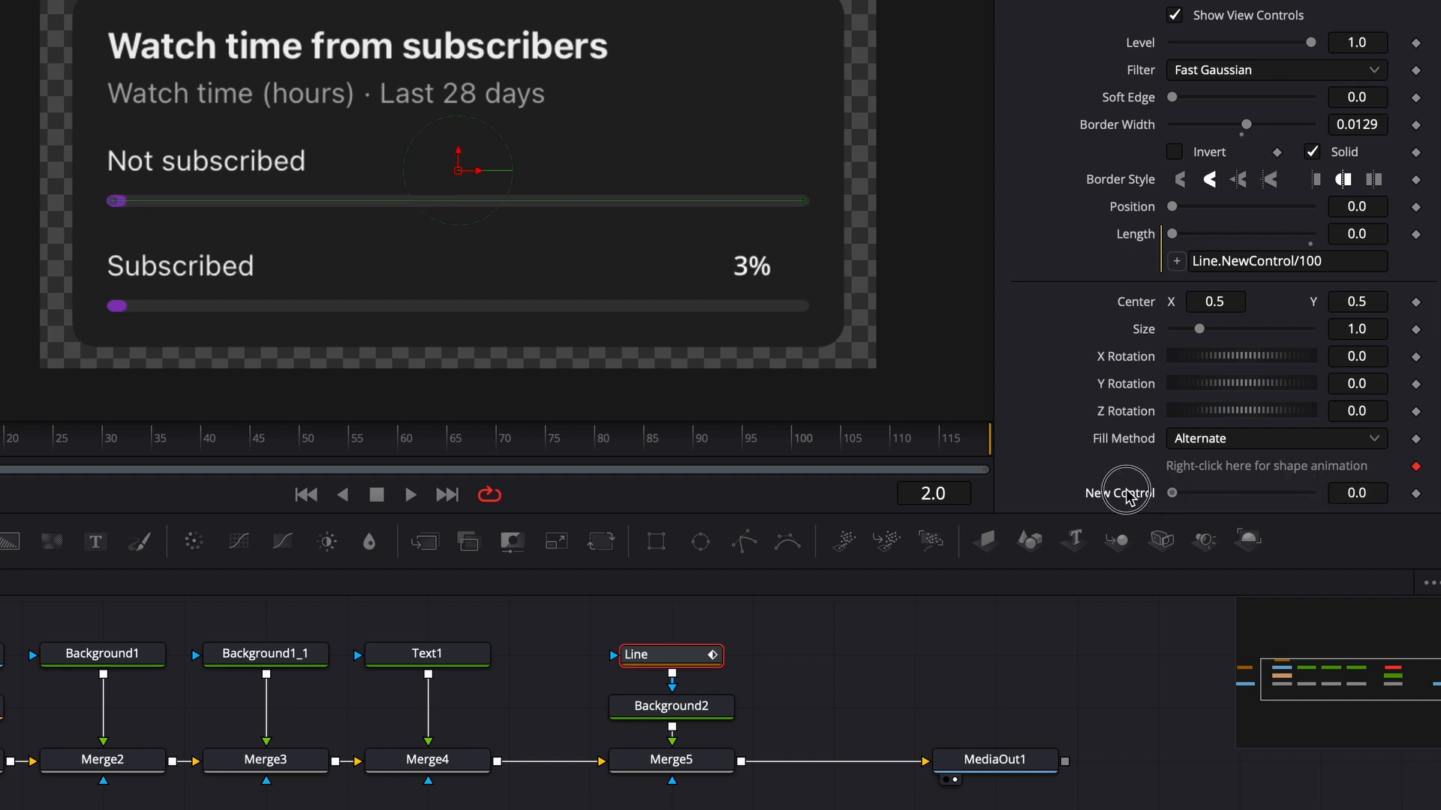
pyautogui.moveTo(808, 671)
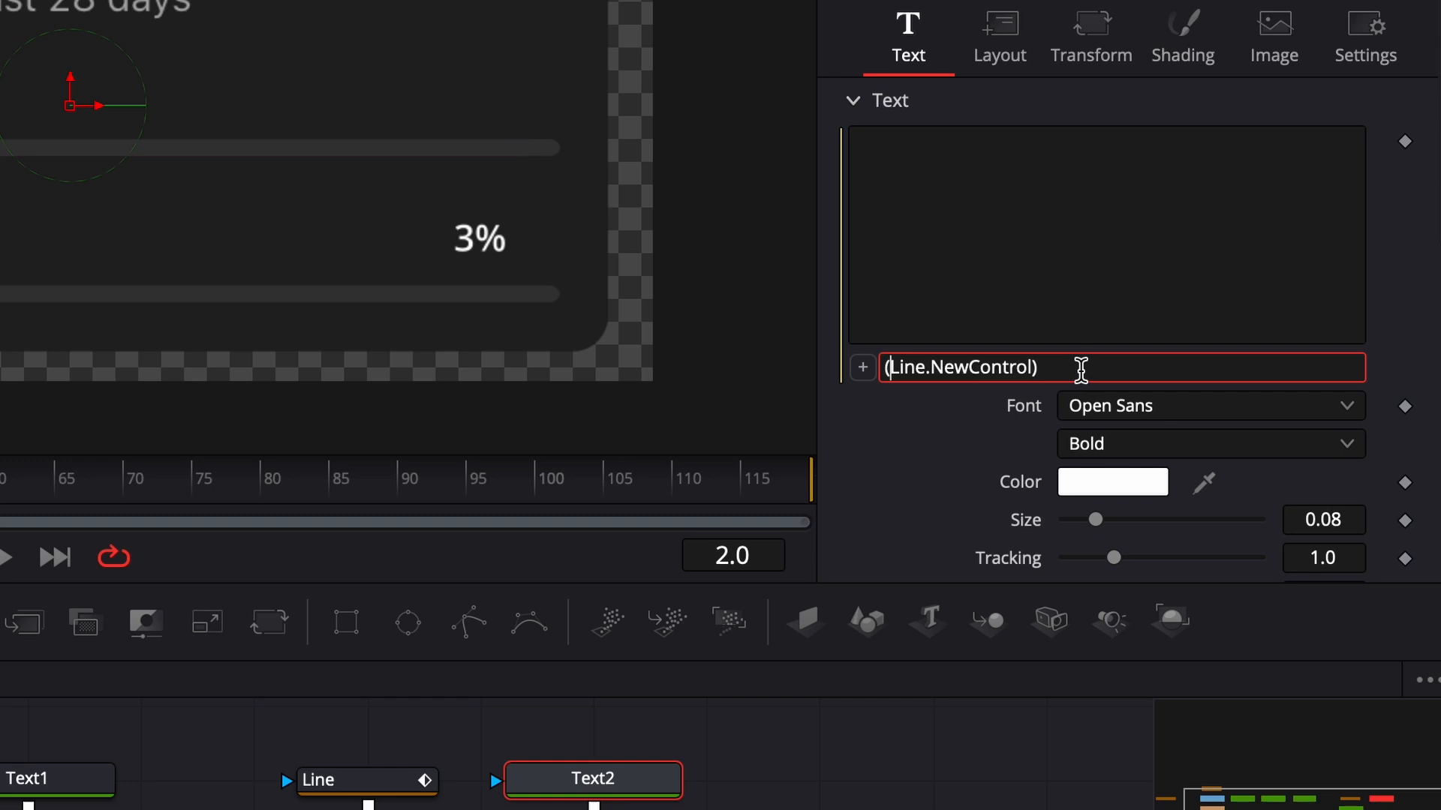
# Give Text2's Styled Text the expression (Line.NewControl).."%" so it reads 0%
pyautogui.write('.."')
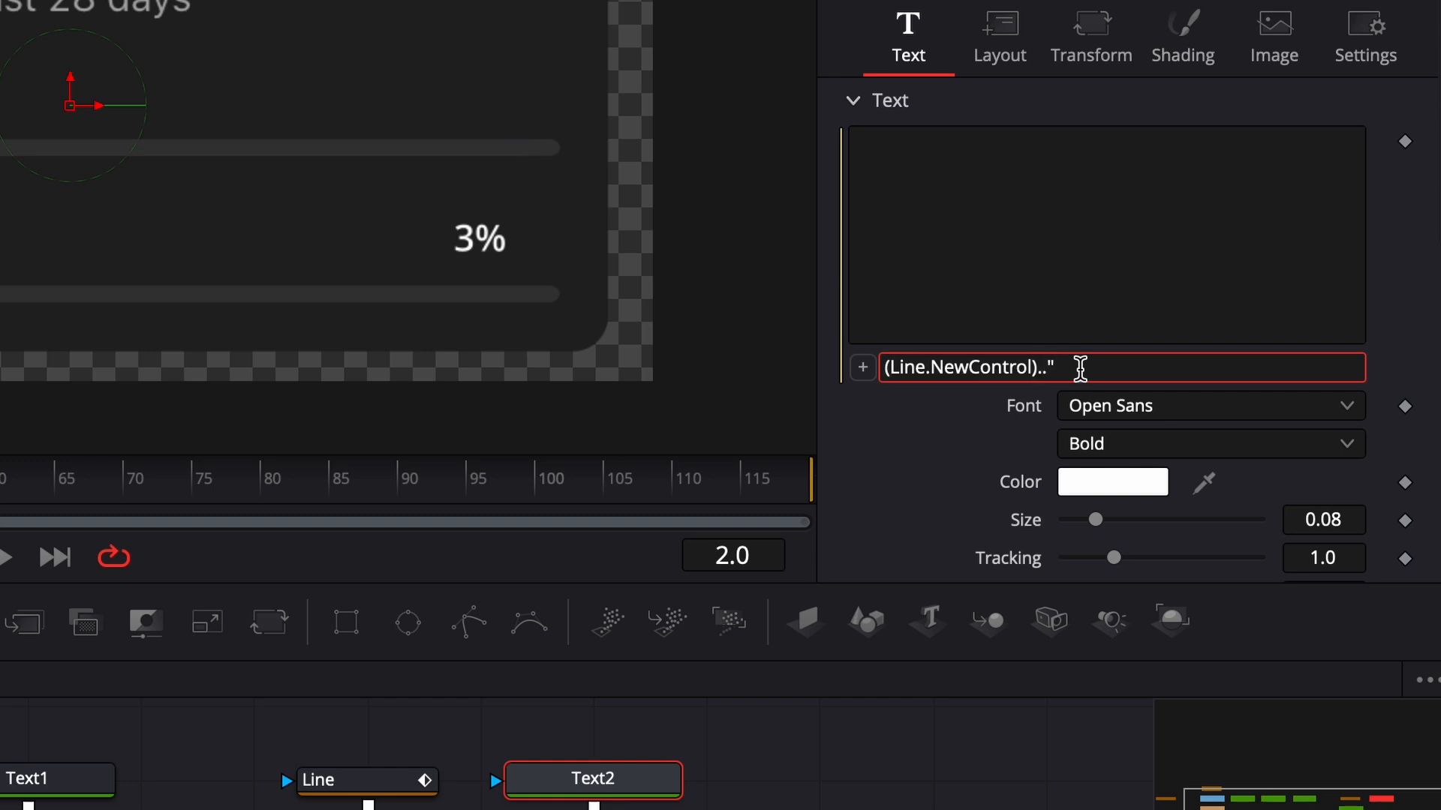
pyautogui.write('%')
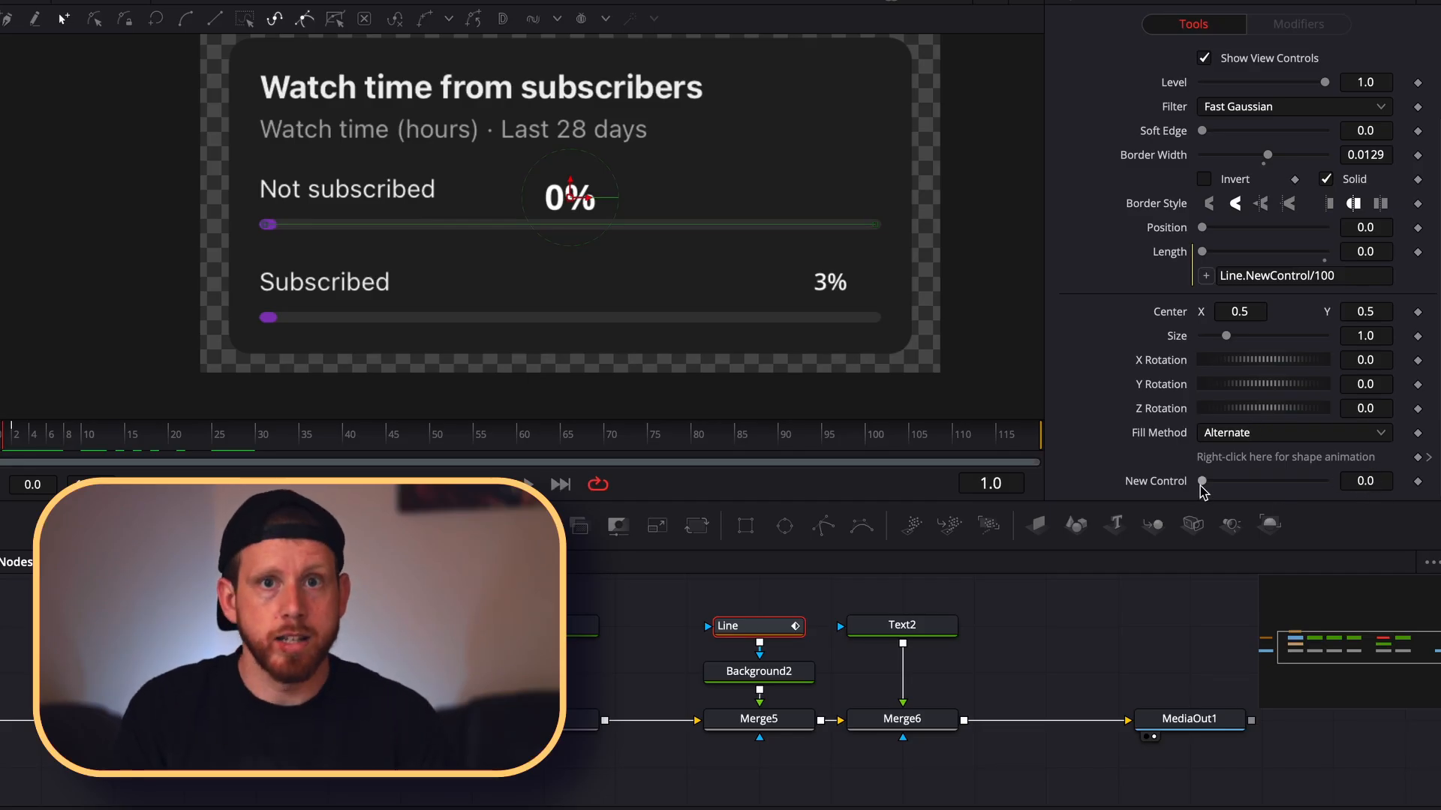
# Raise New Control in stages so the purple bar grows toward 97%
pyautogui.moveTo(1202, 480); pyautogui.dragTo(1225, 480)
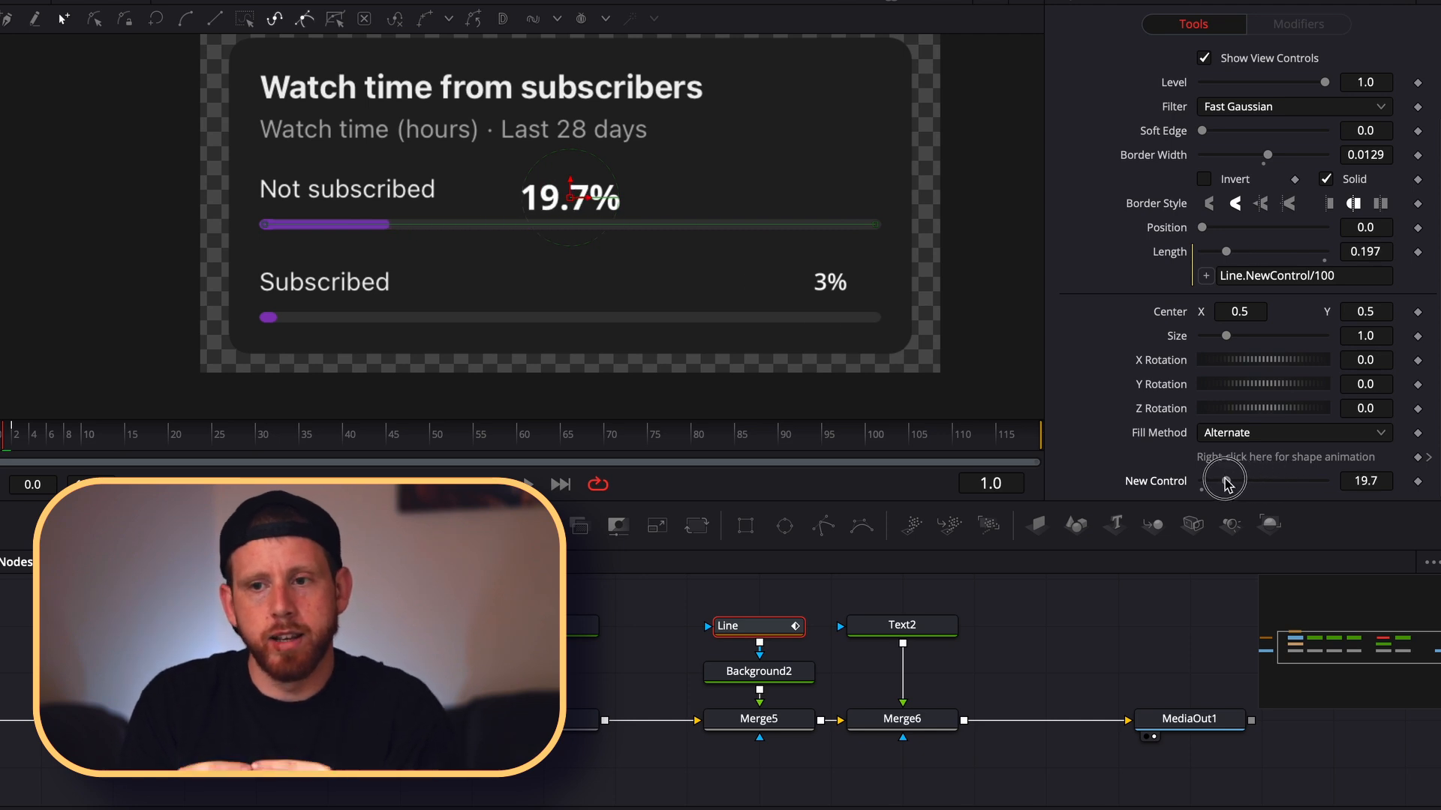
pyautogui.moveTo(1223, 480); pyautogui.dragTo(1295, 476)
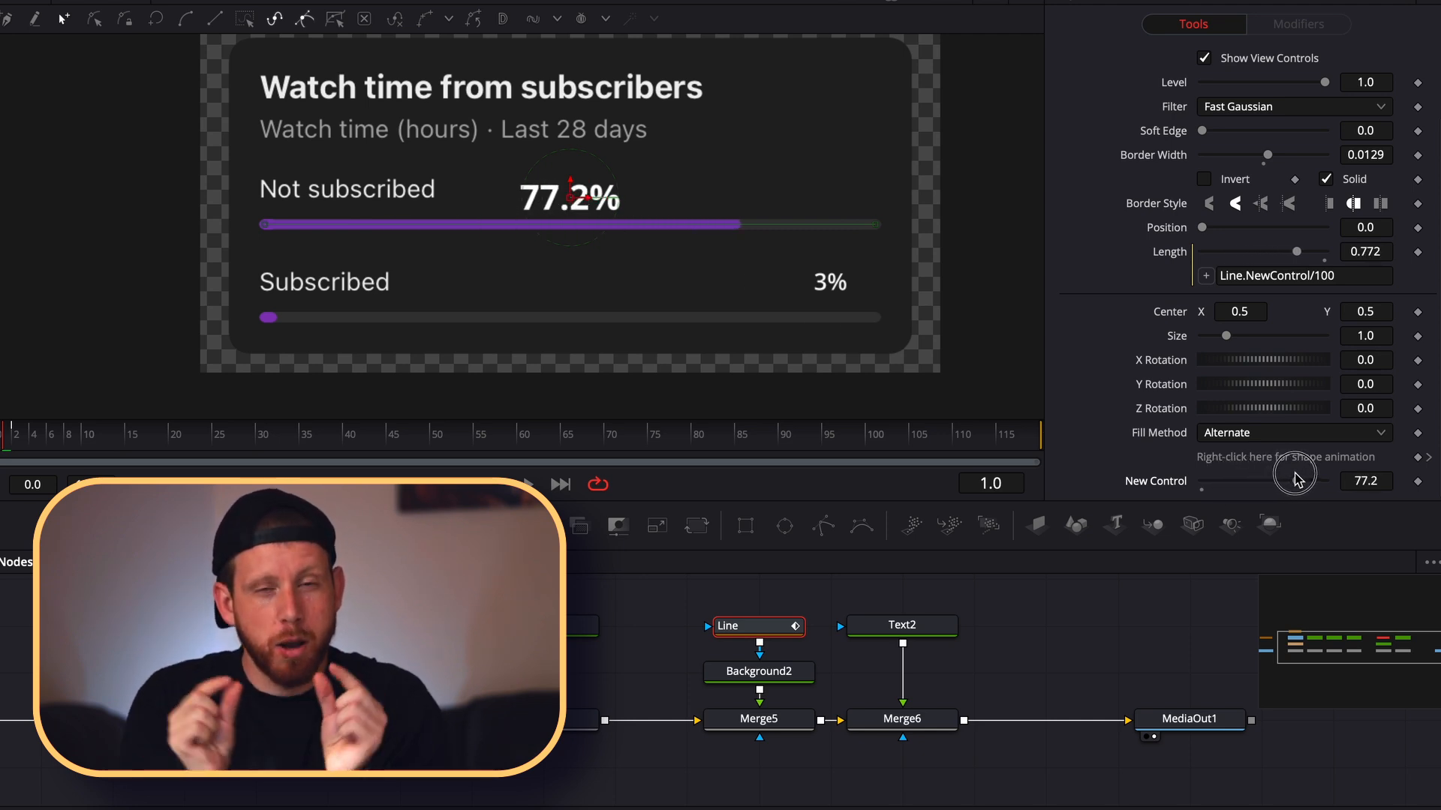
pyautogui.moveTo(1294, 472); pyautogui.dragTo(1324, 477)
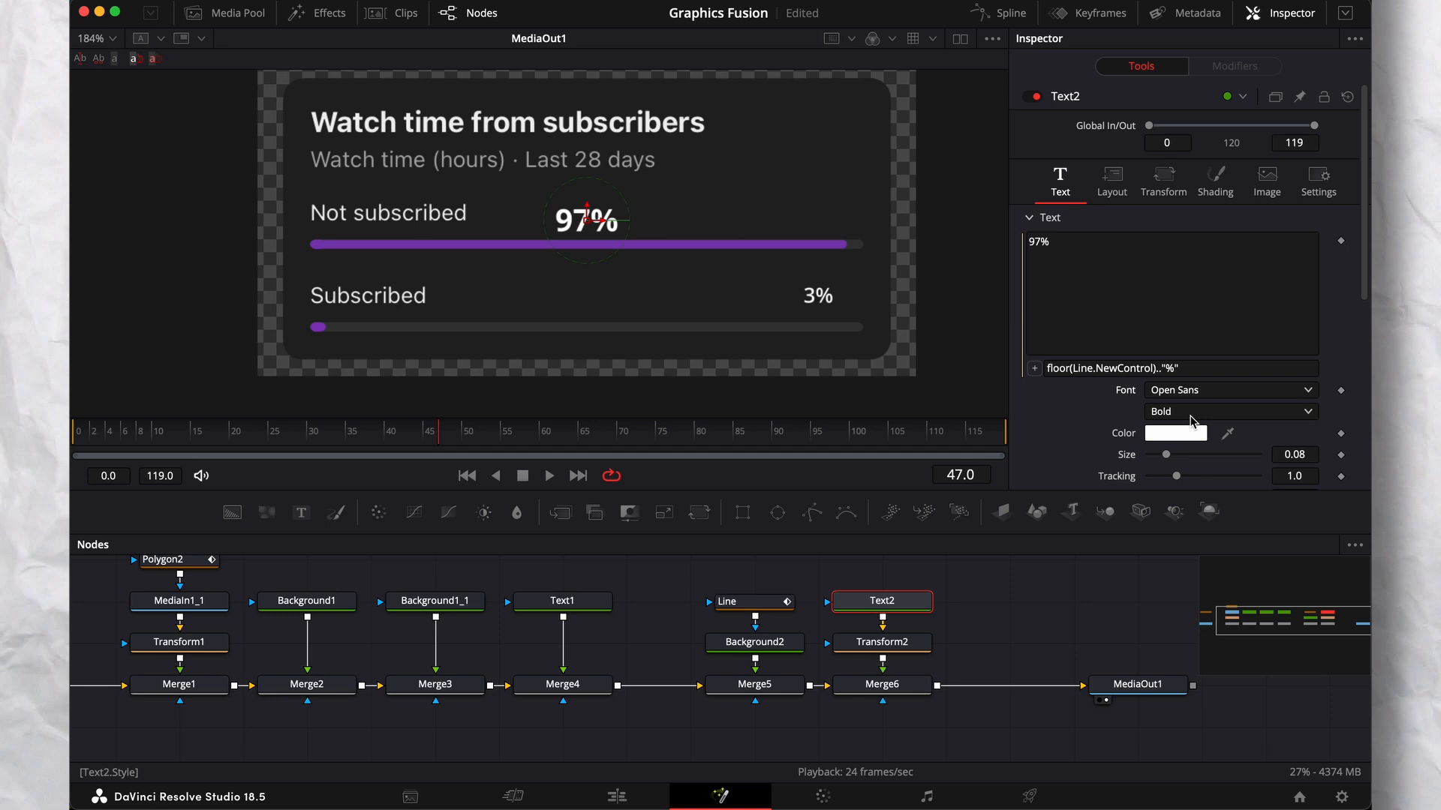
# View MediaOut1 with the 97% counter placed beside Not subscribed
pyautogui.click(881, 641)
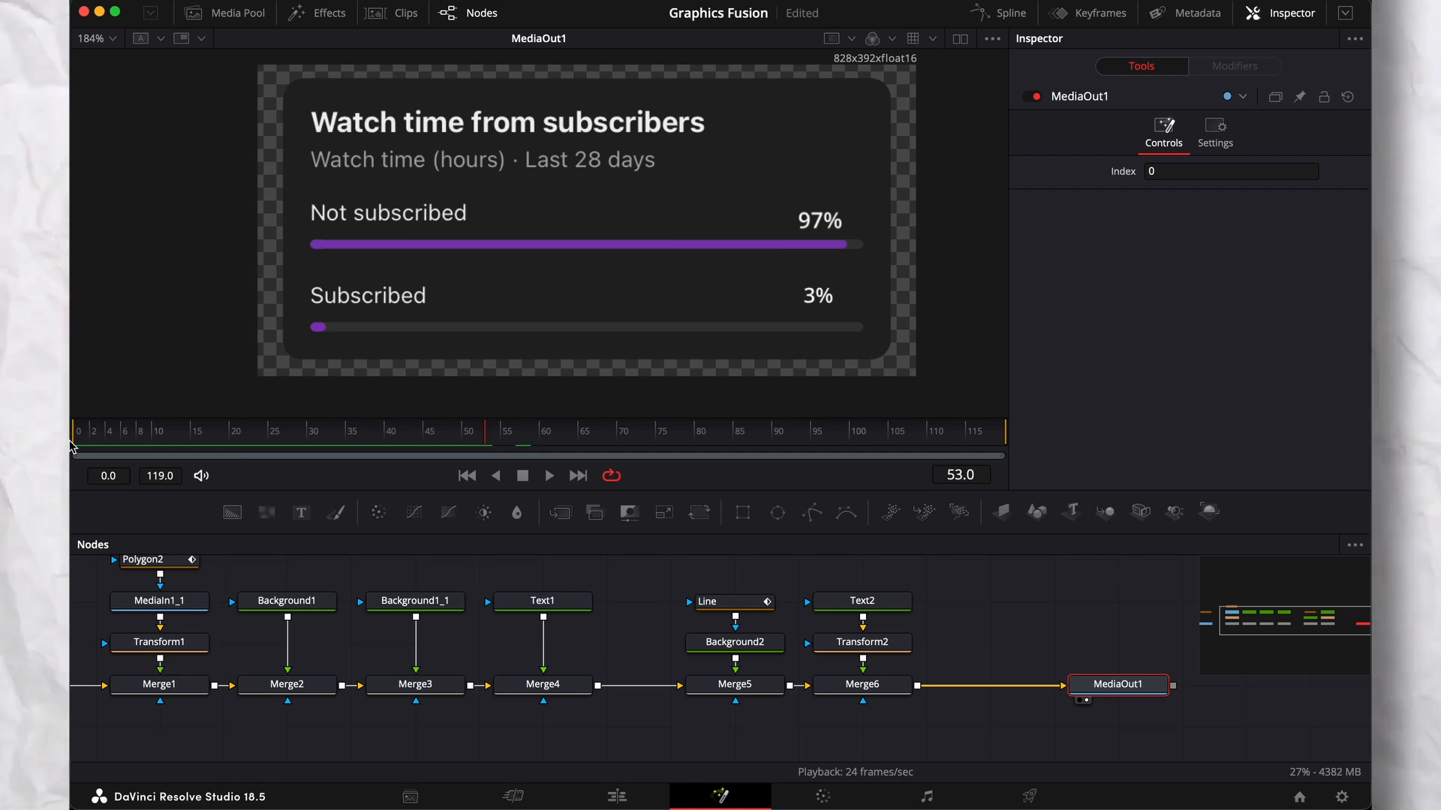
pyautogui.click(549, 476)
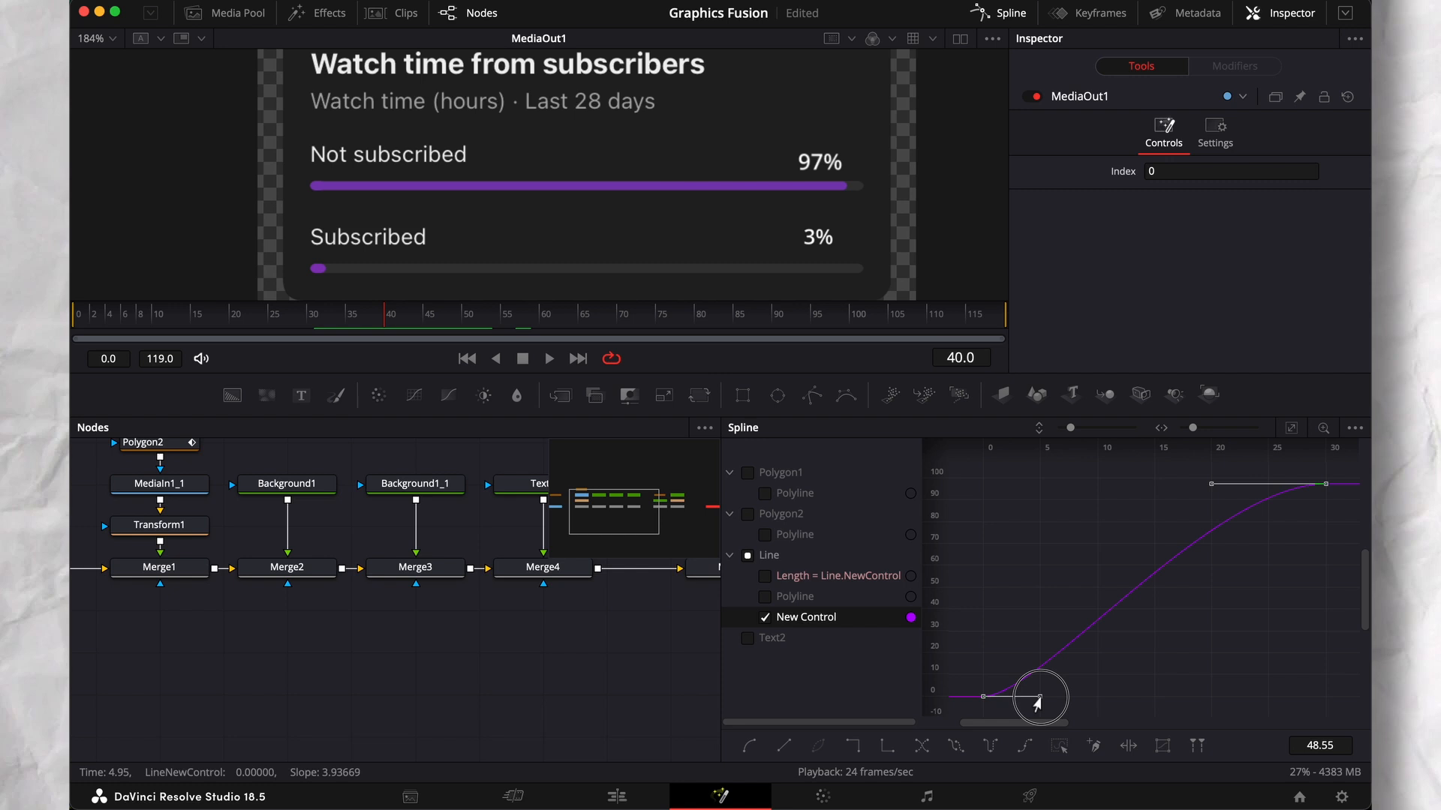
# Smooth the start of the New Control curve in the Spline editor to ease the growth
pyautogui.moveTo(1038, 694); pyautogui.dragTo(1152, 485)
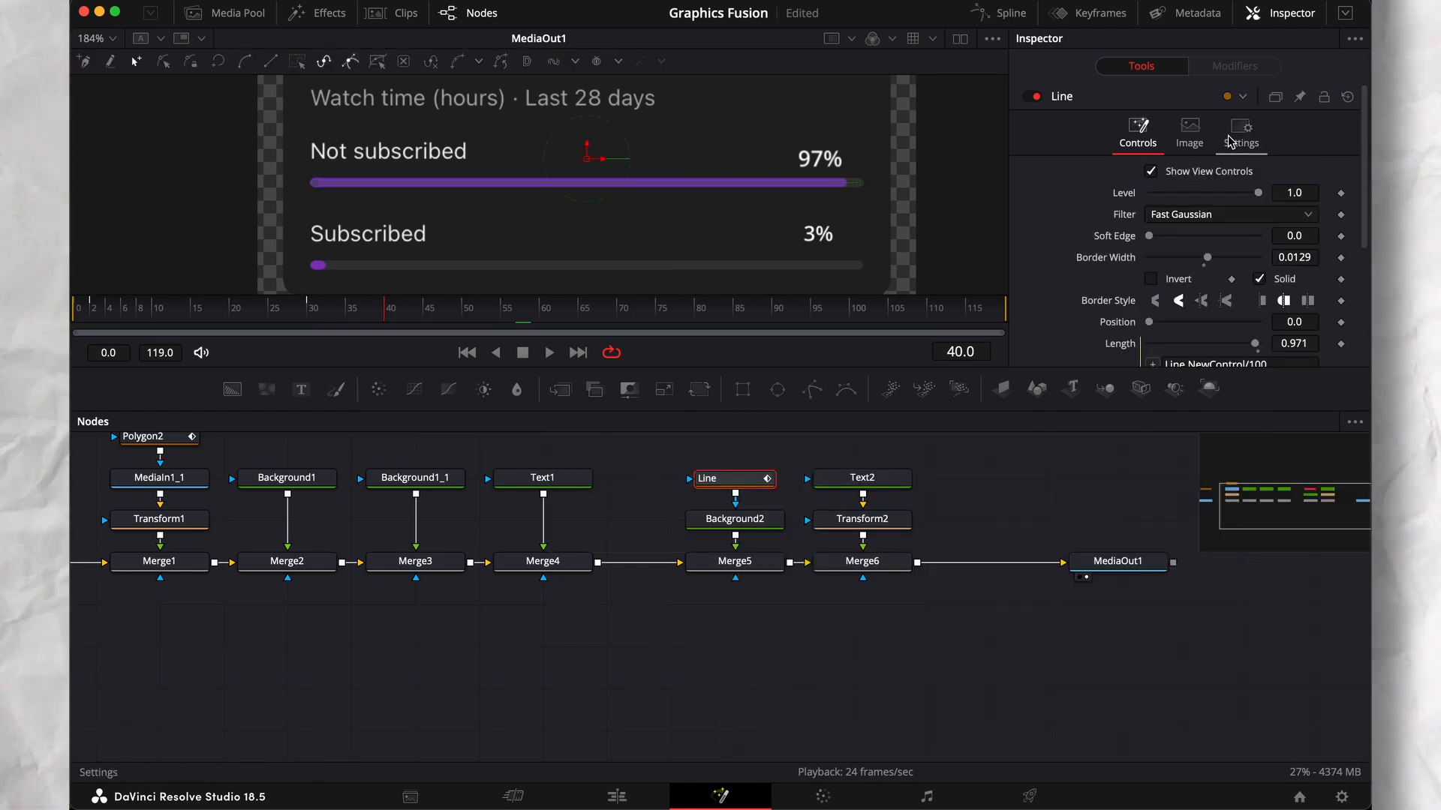
pyautogui.click(1240, 129)
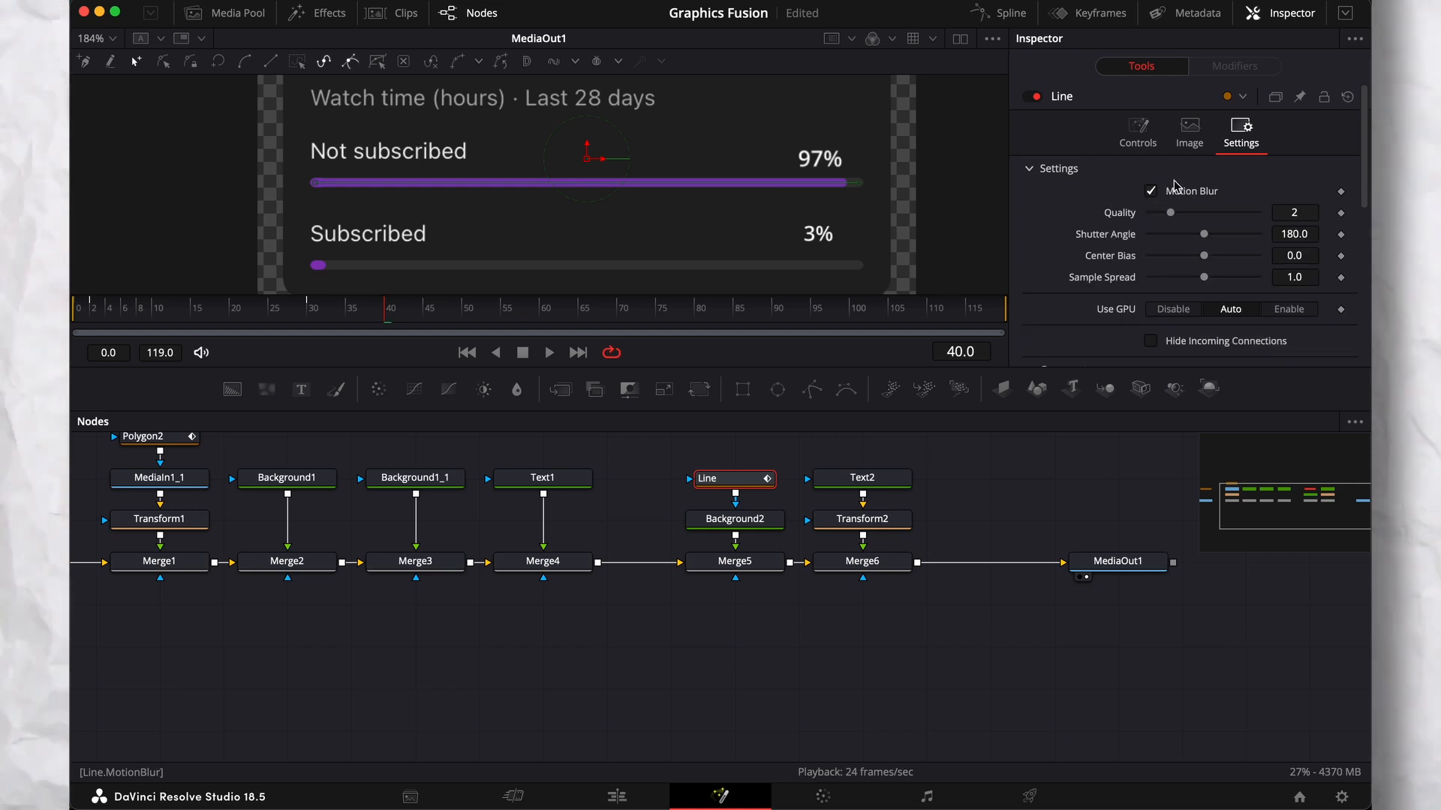